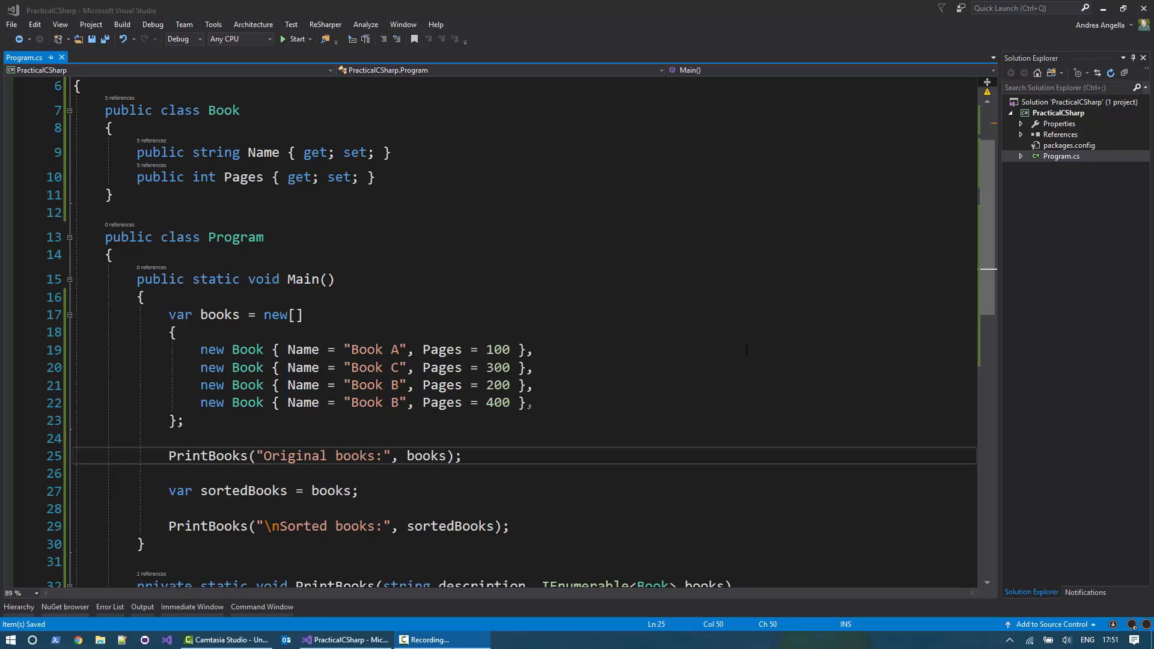
# On line 27, make sortedBooks order the books by Name with OrderBy(x => x.Name).
pyautogui.click(462, 456)
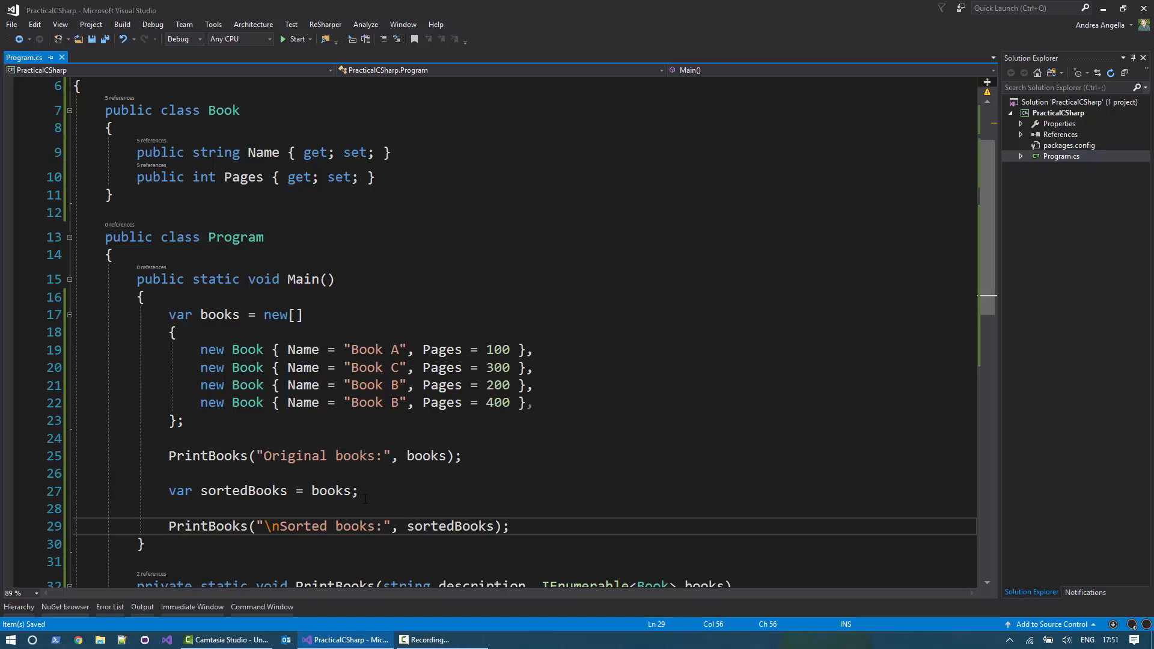
pyautogui.moveTo(331, 491)
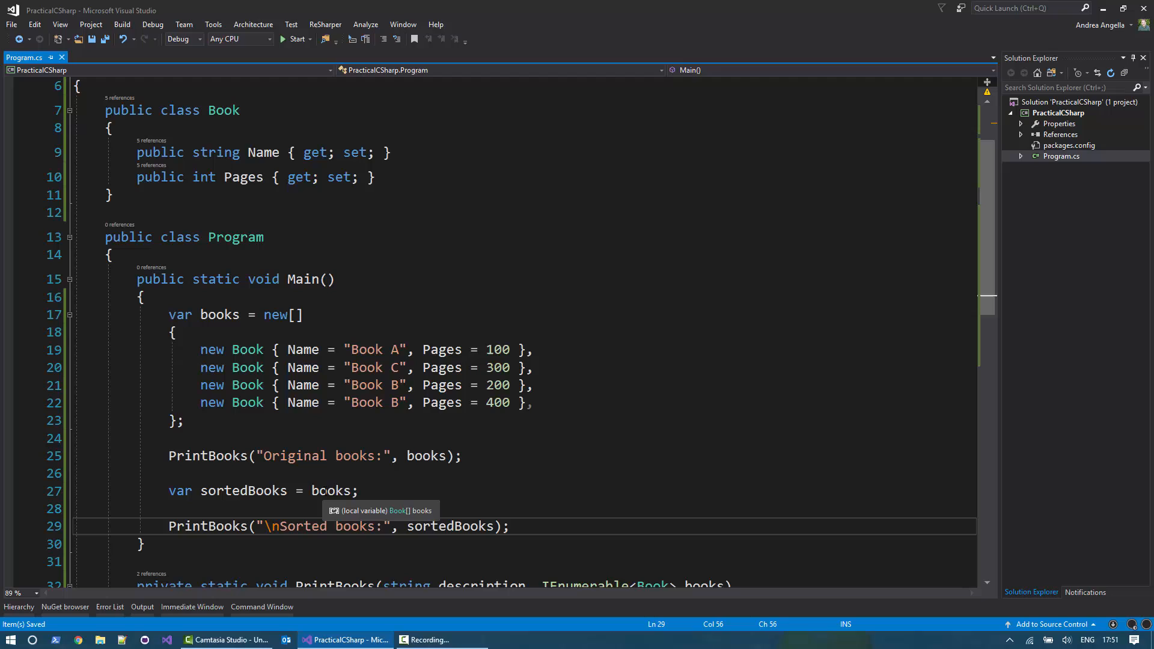
pyautogui.scroll(-3)
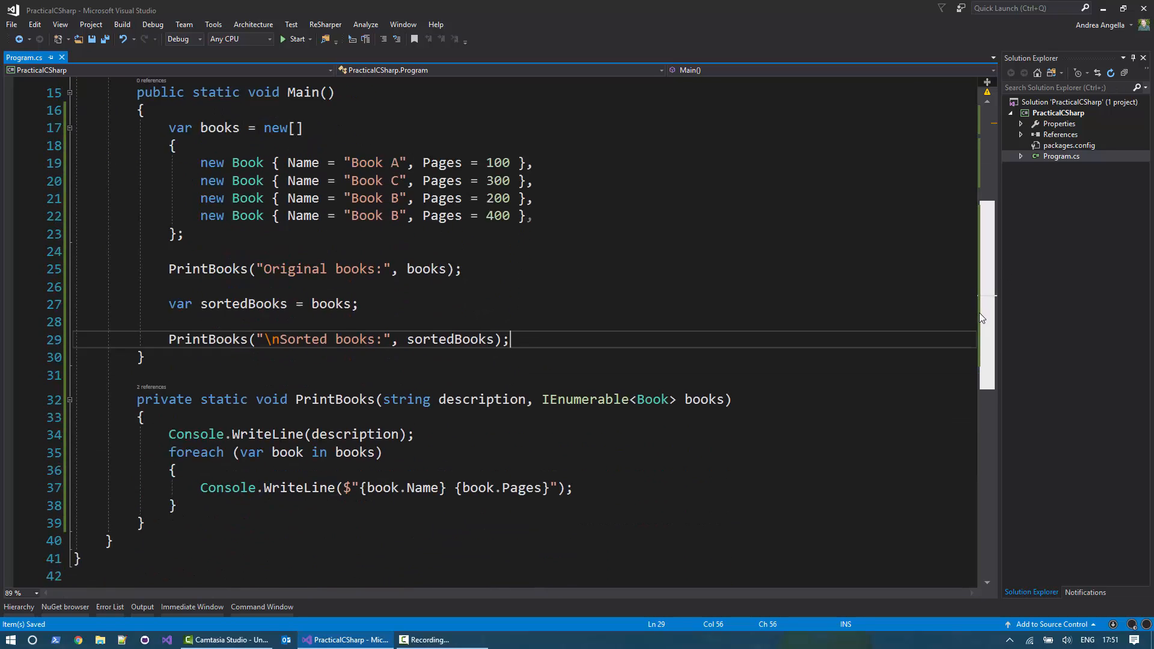
pyautogui.scroll(-3)
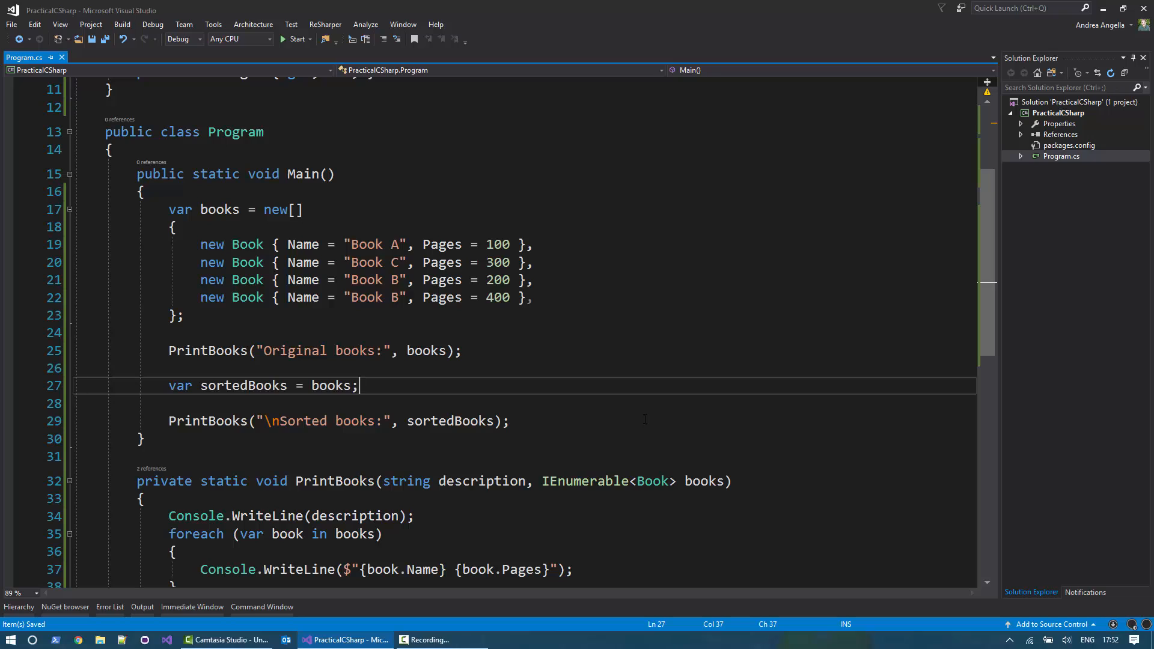
pyautogui.write('.')
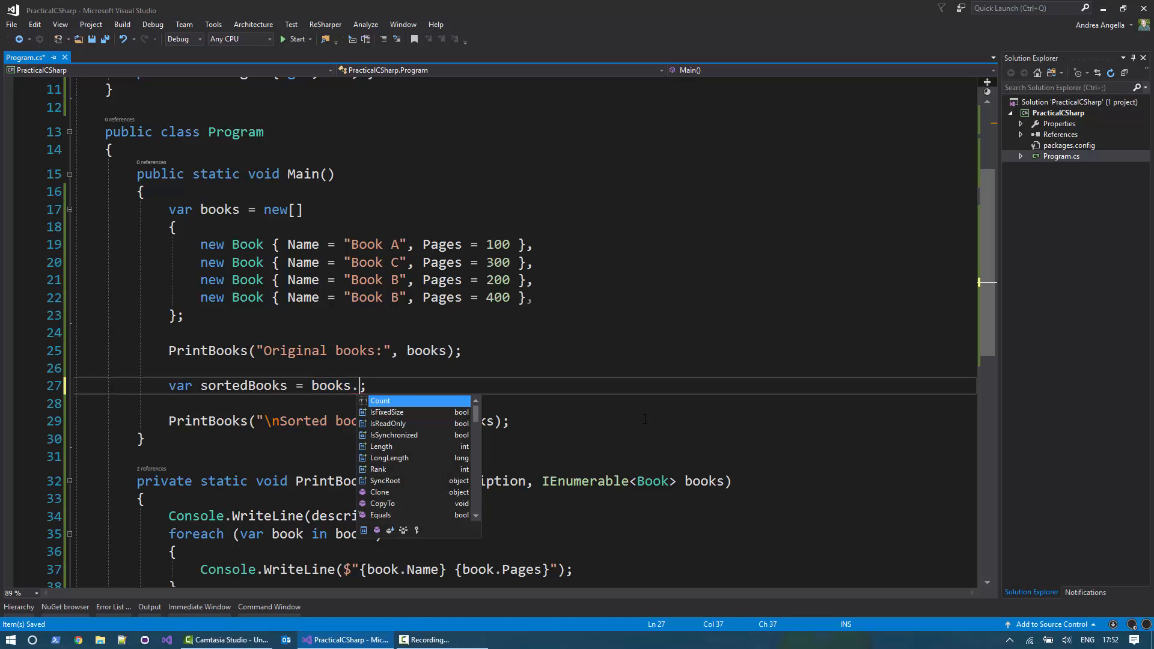
pyautogui.write('OrderBy(')
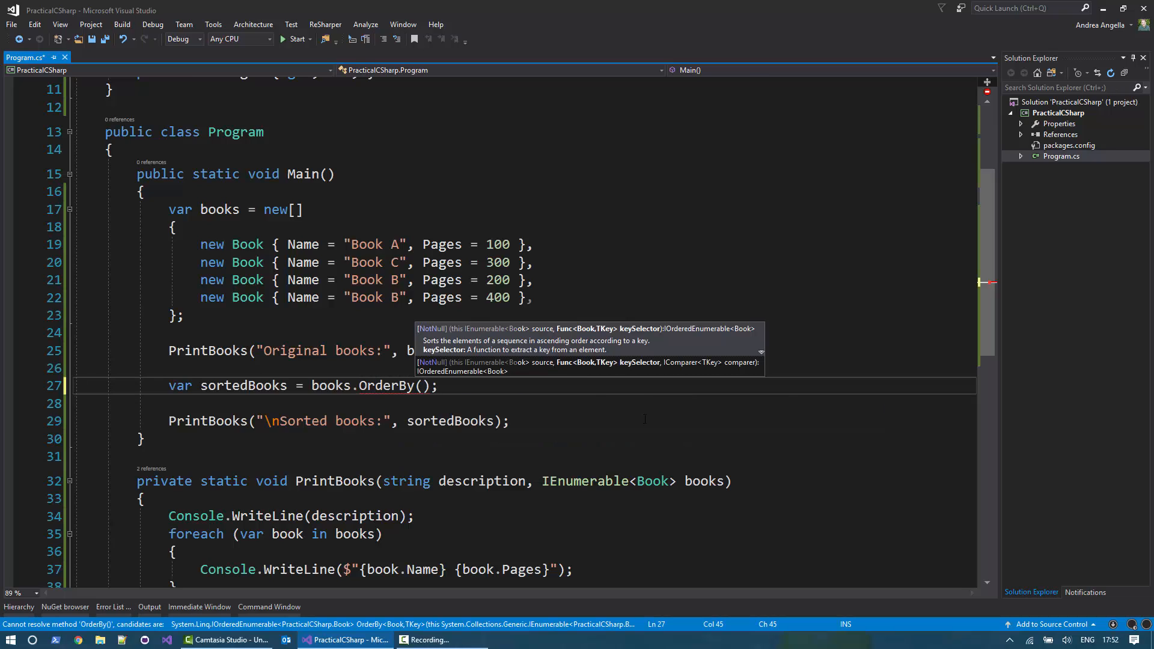
pyautogui.write('x =>')
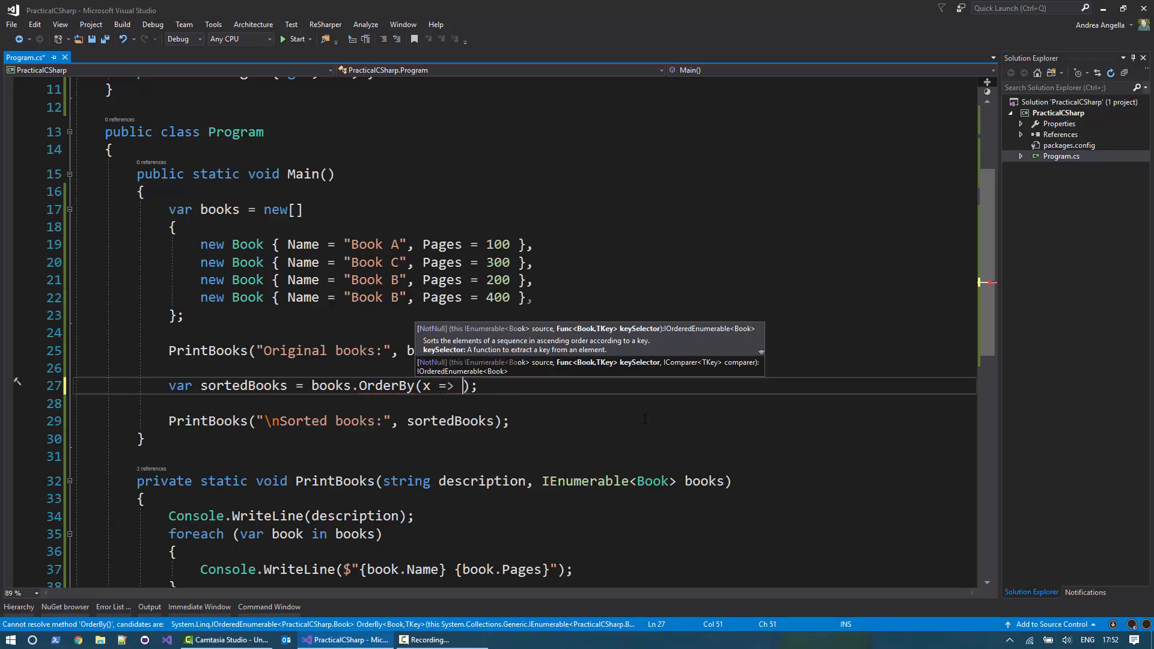
pyautogui.write('.Name')
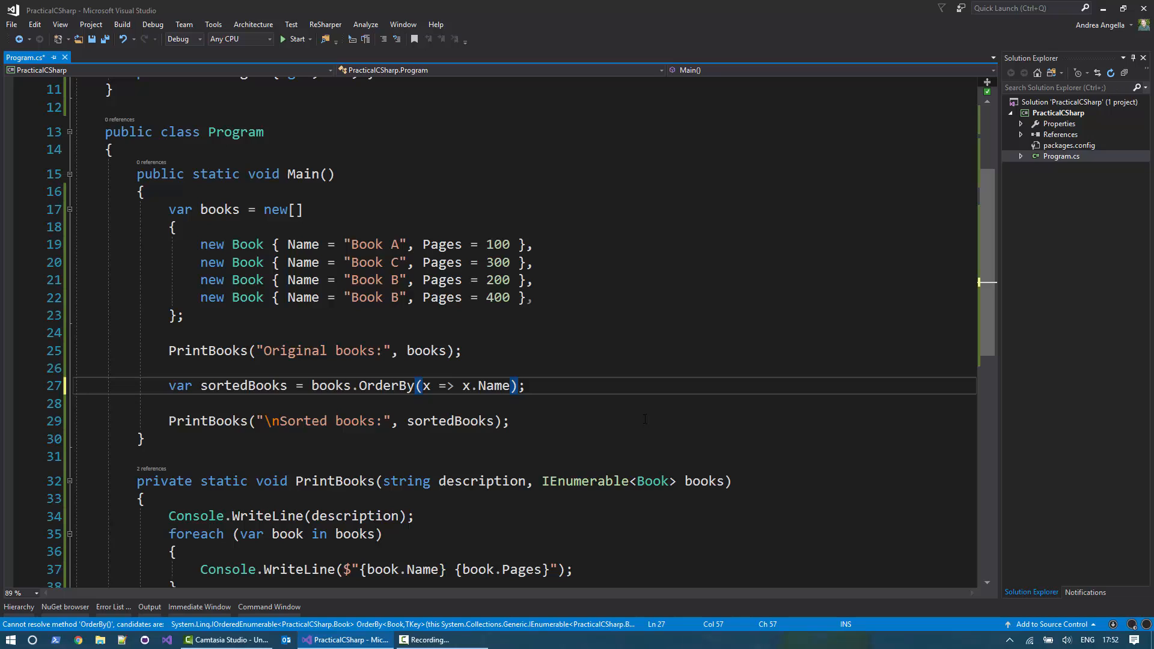
# Chain ThenByDescending(x => x.Pages) and run the program to see the sorted output.
pyautogui.write('.ThenByDescending(')
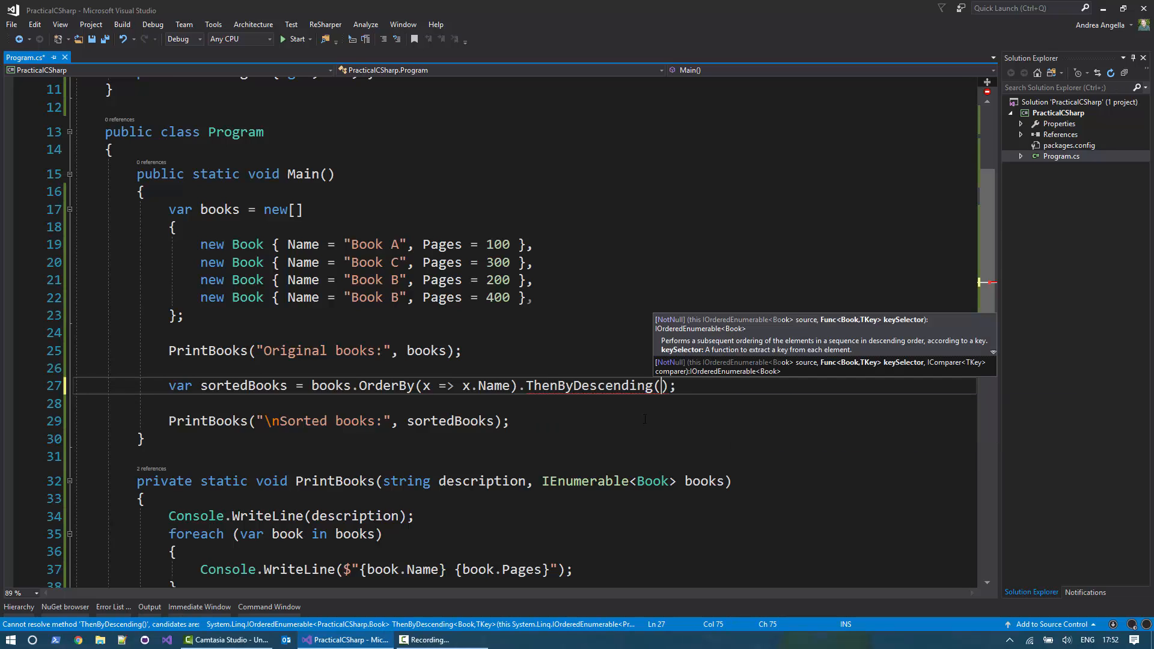
pyautogui.write('x => x.')
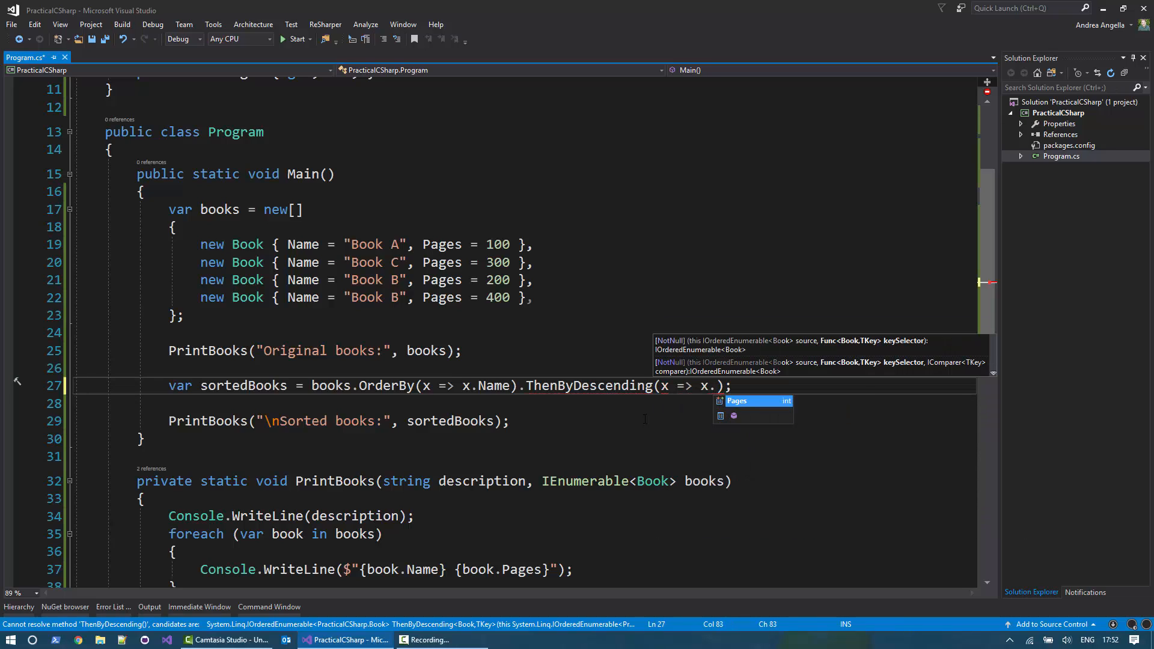
pyautogui.write('Pages')
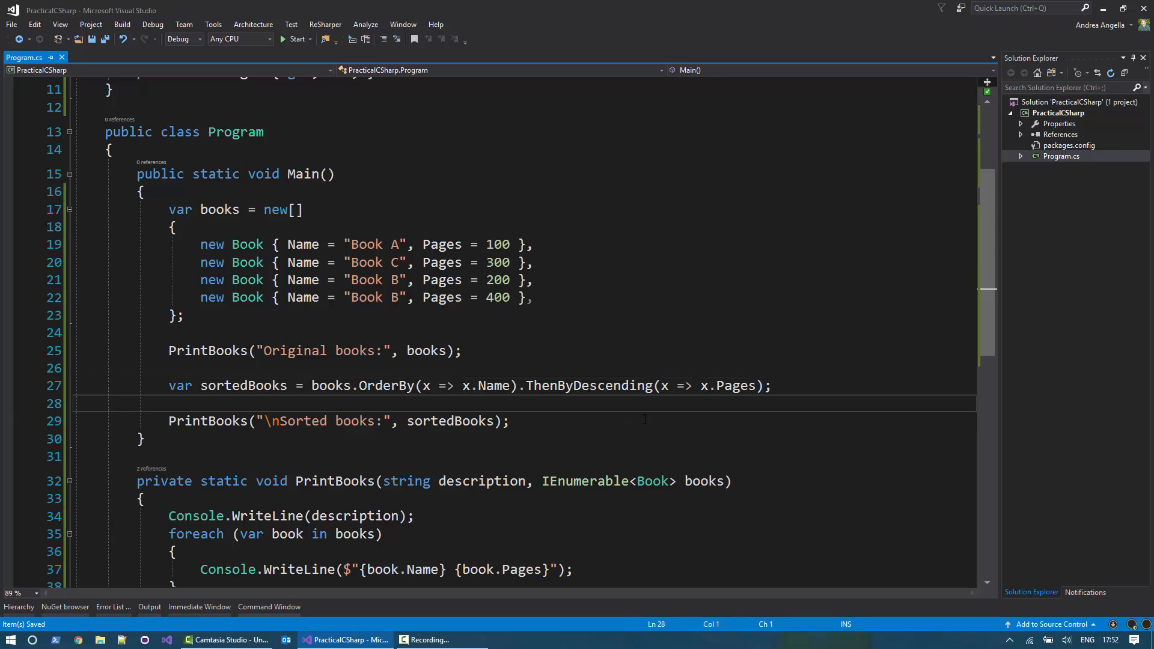
pyautogui.click(296, 40)
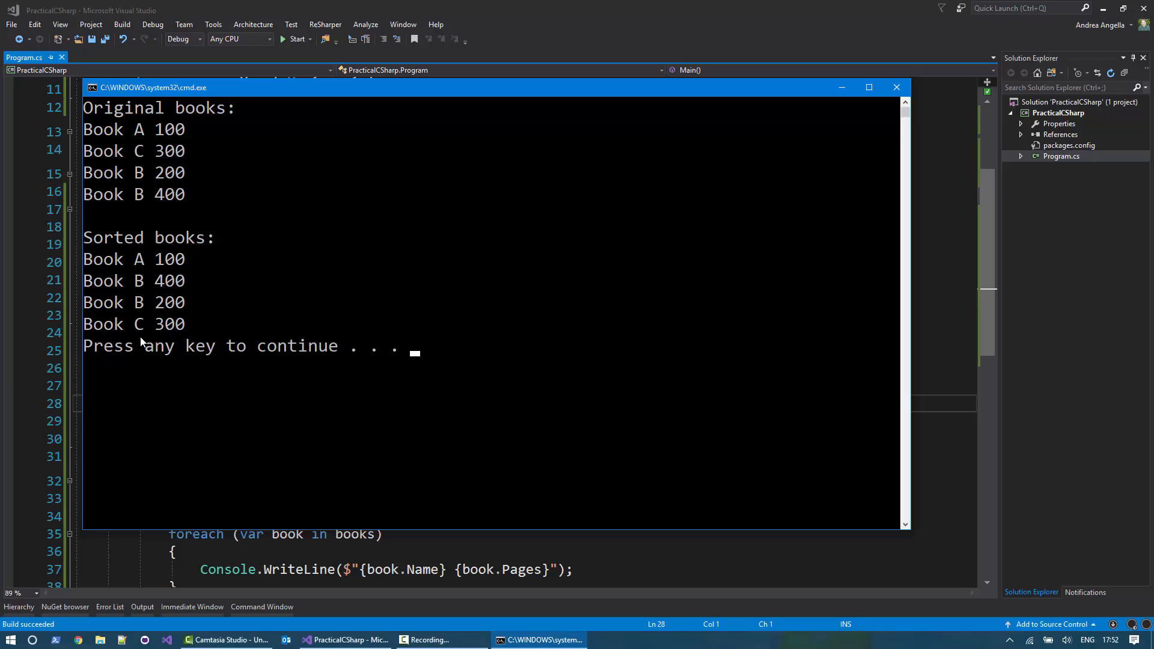
pyautogui.moveTo(171, 288)
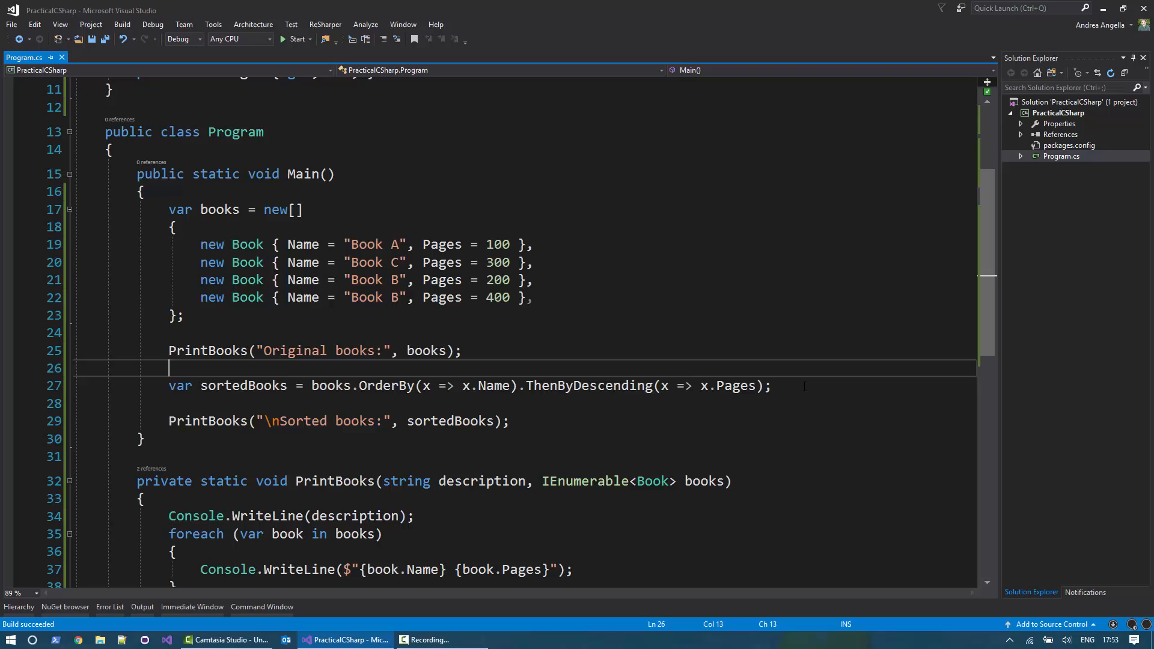
# Begin a new query below the sort: var sortedBooks = from book in books.
pyautogui.click(770, 385)
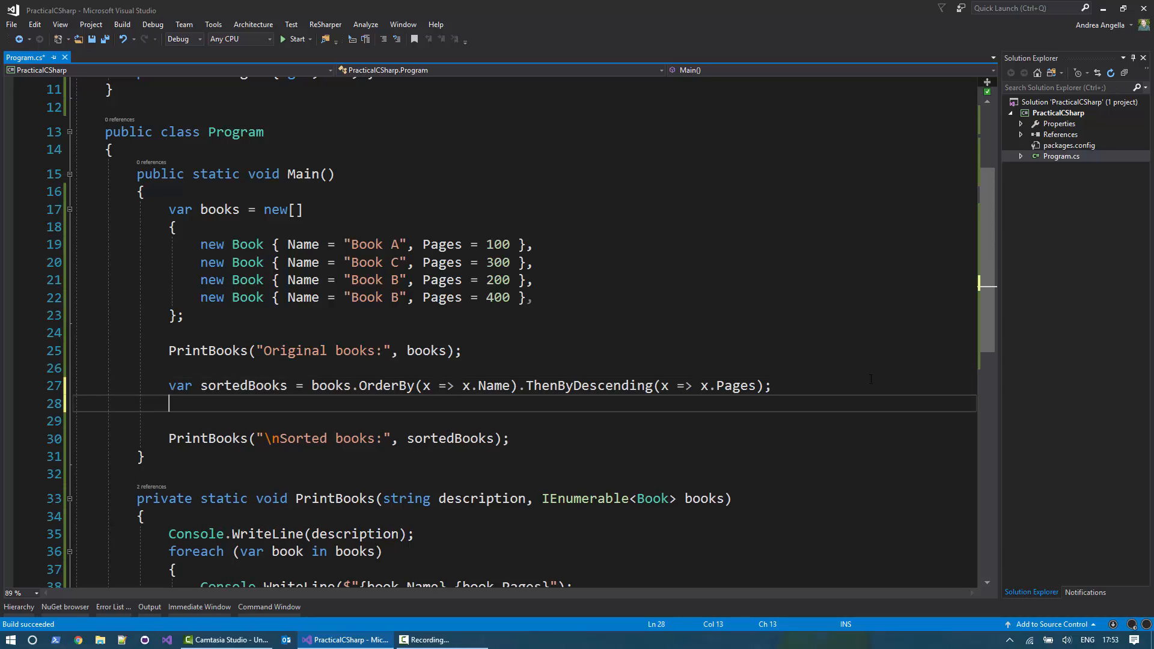
pyautogui.write('var sor')
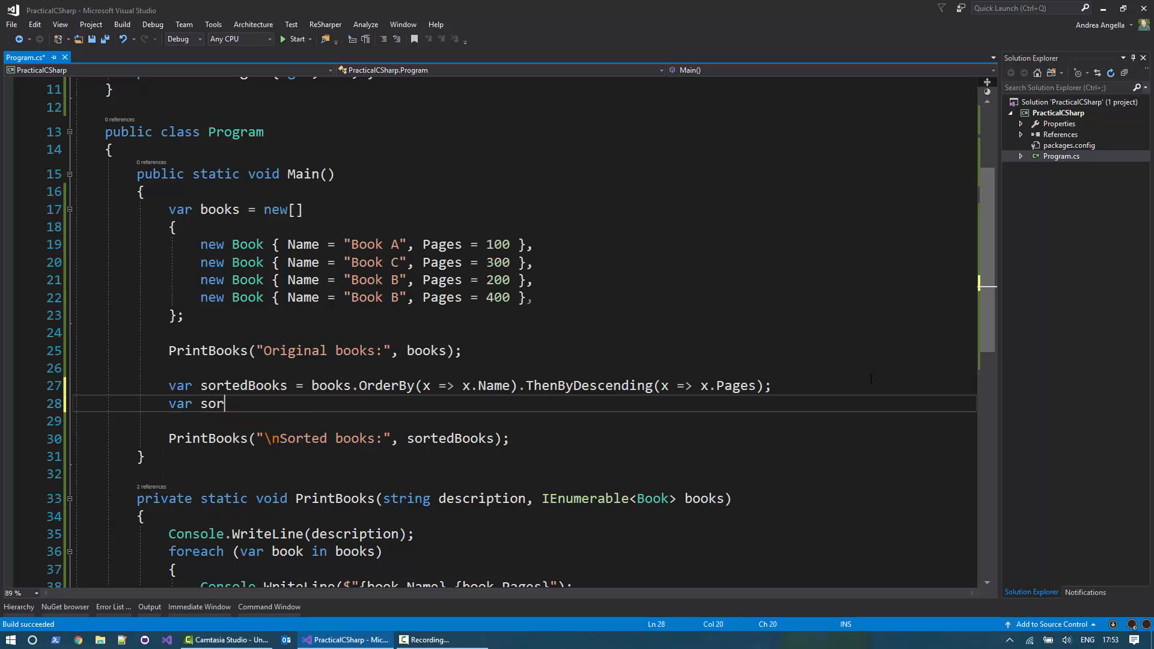
pyautogui.write('tedBooks =')
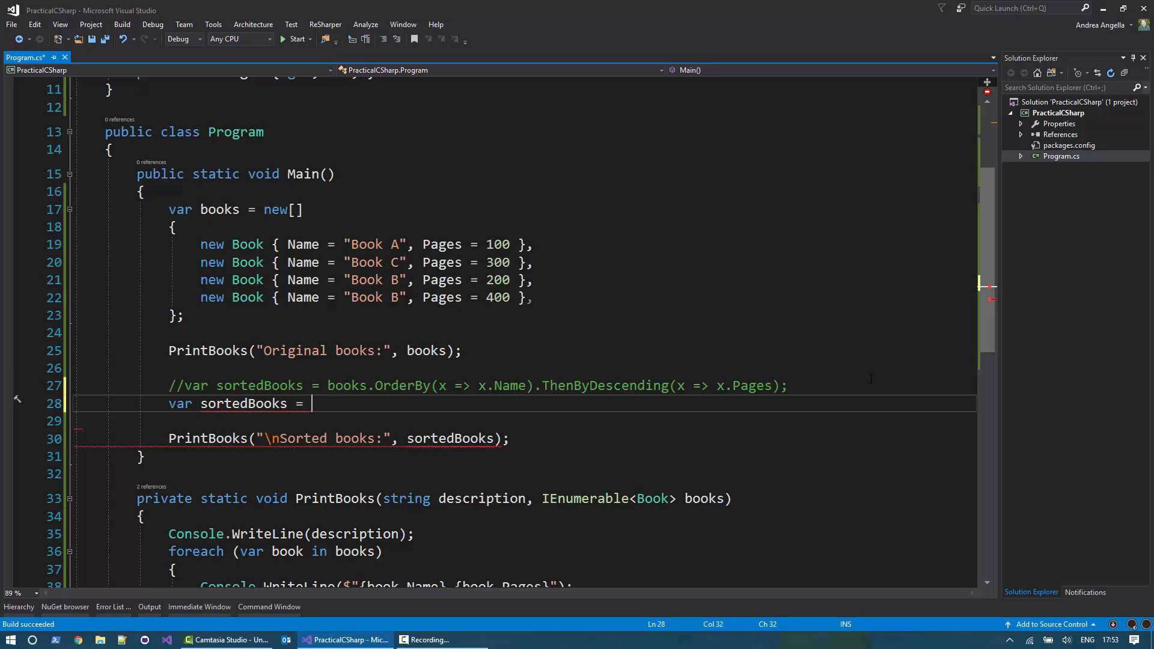
pyautogui.write('from book in book')
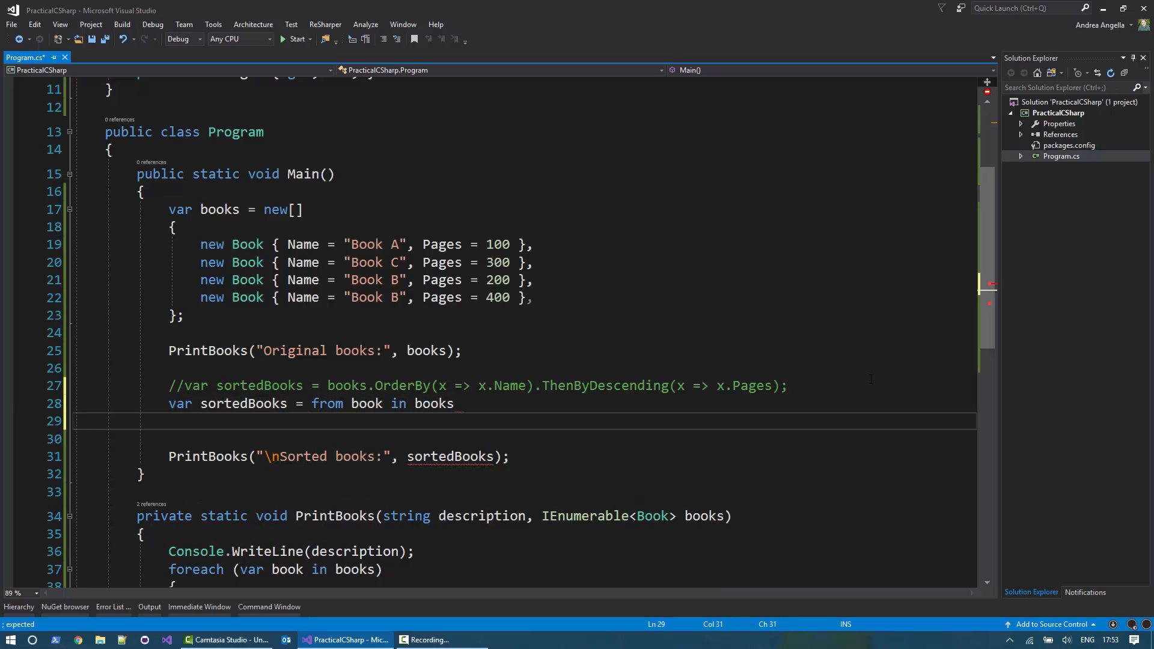
# Finish with orderby book.Name, book.Pages descending select book, then run it.
pyautogui.write('sor')
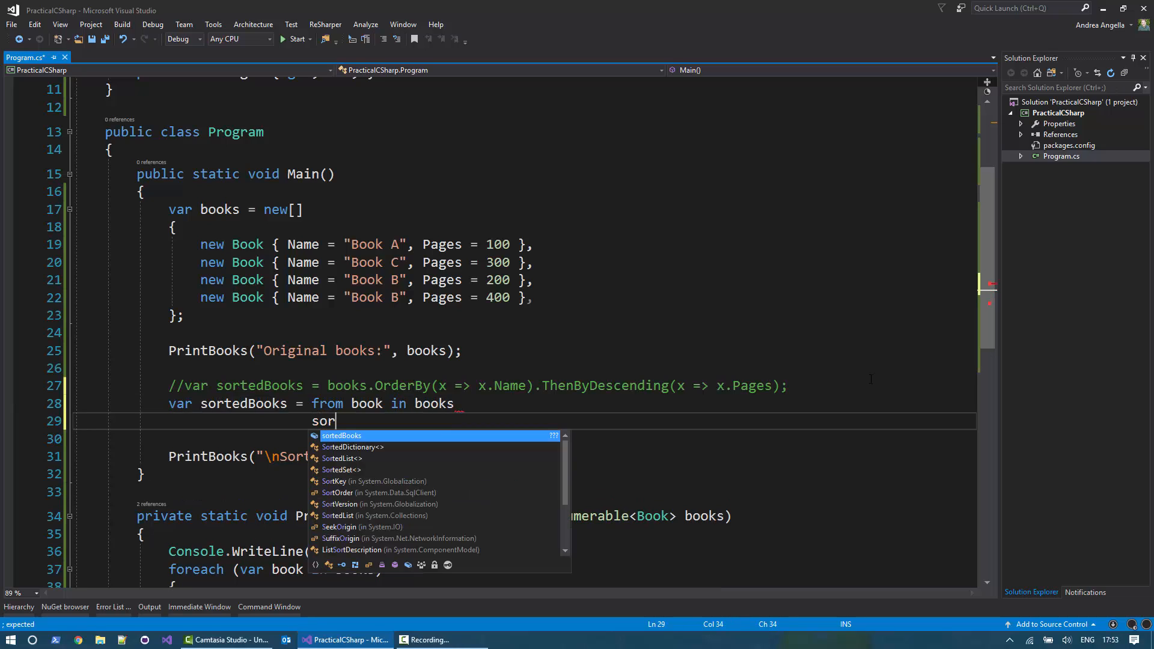
pyautogui.write('orderby book')
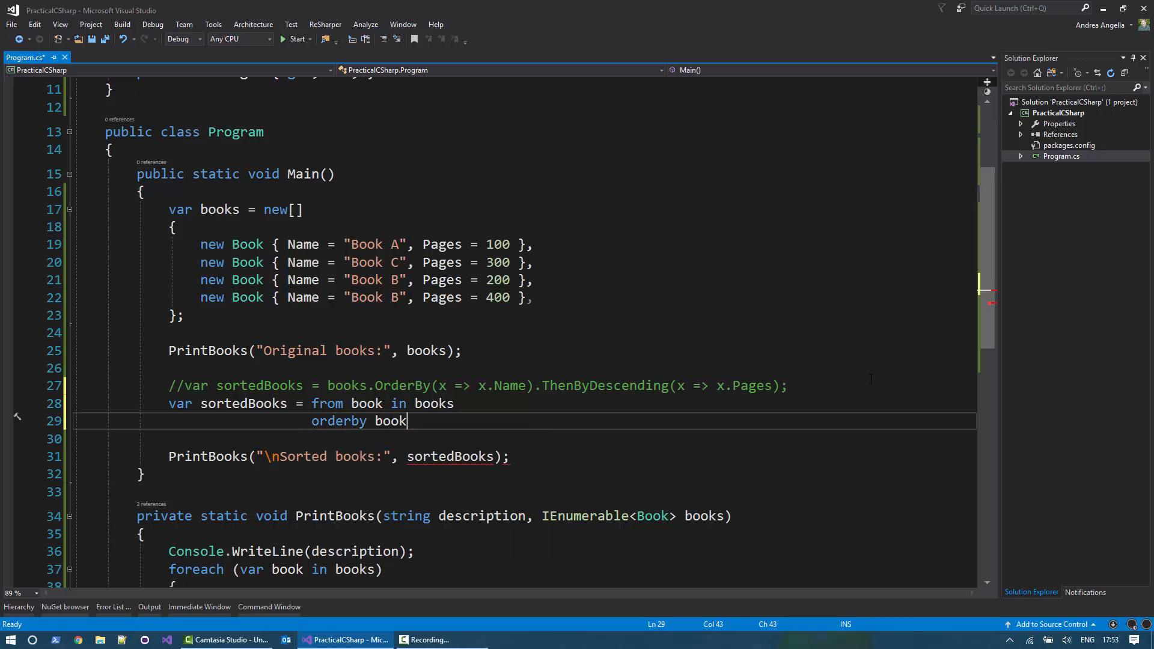
pyautogui.write('.Name')
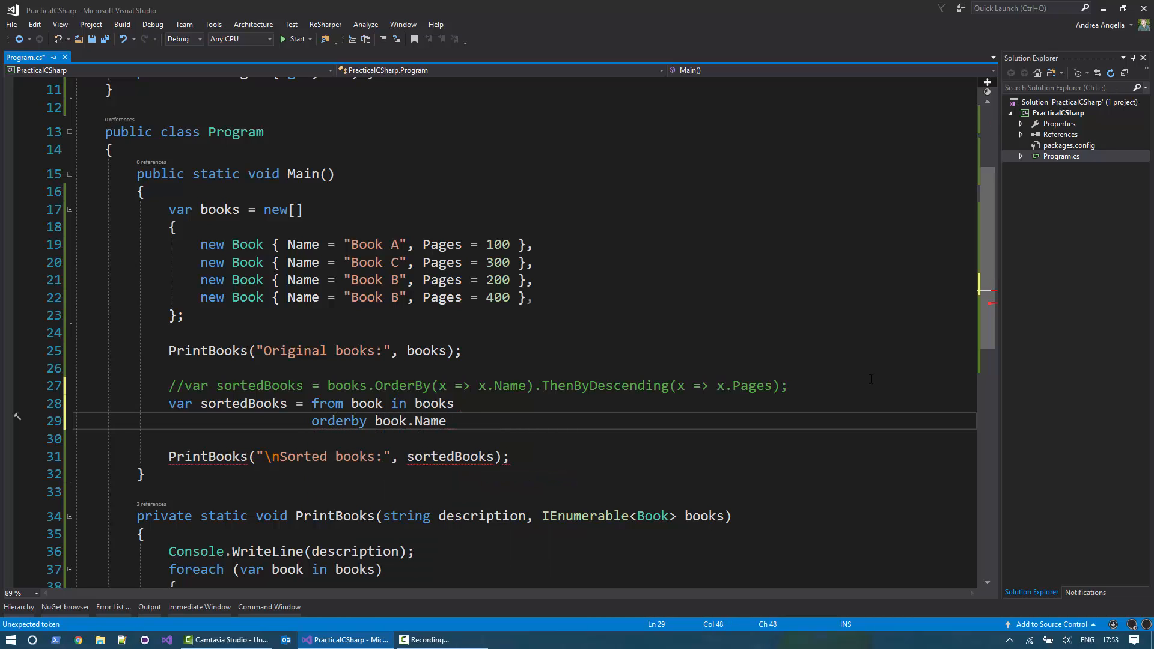
pyautogui.write(', book.Pages')
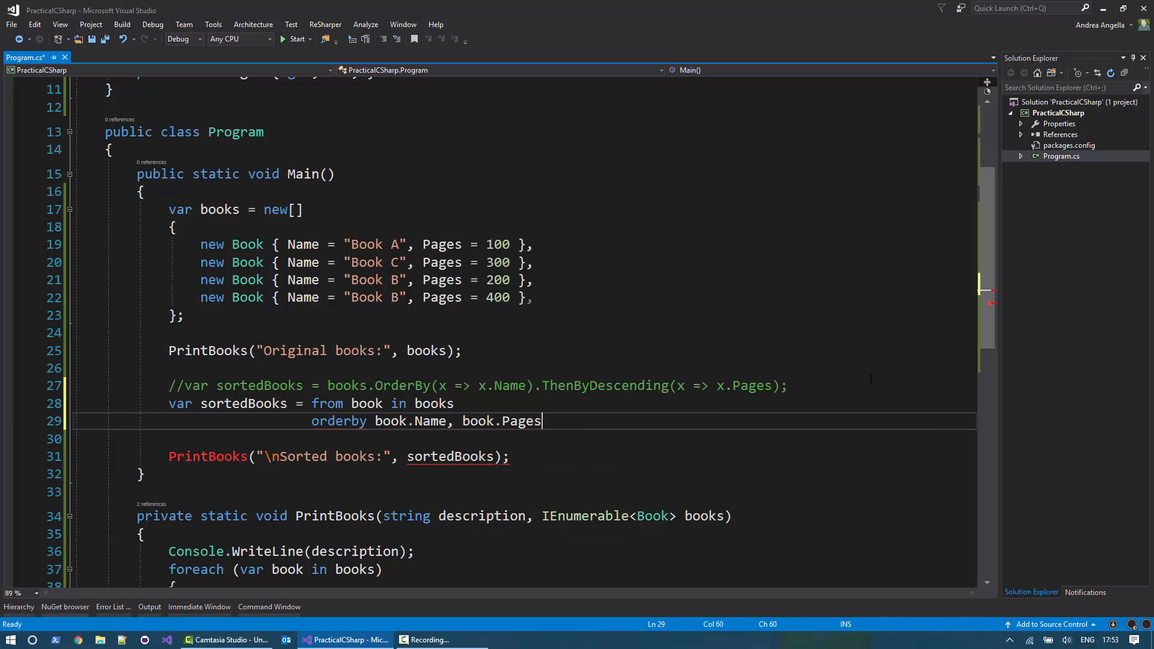
pyautogui.write('descending')
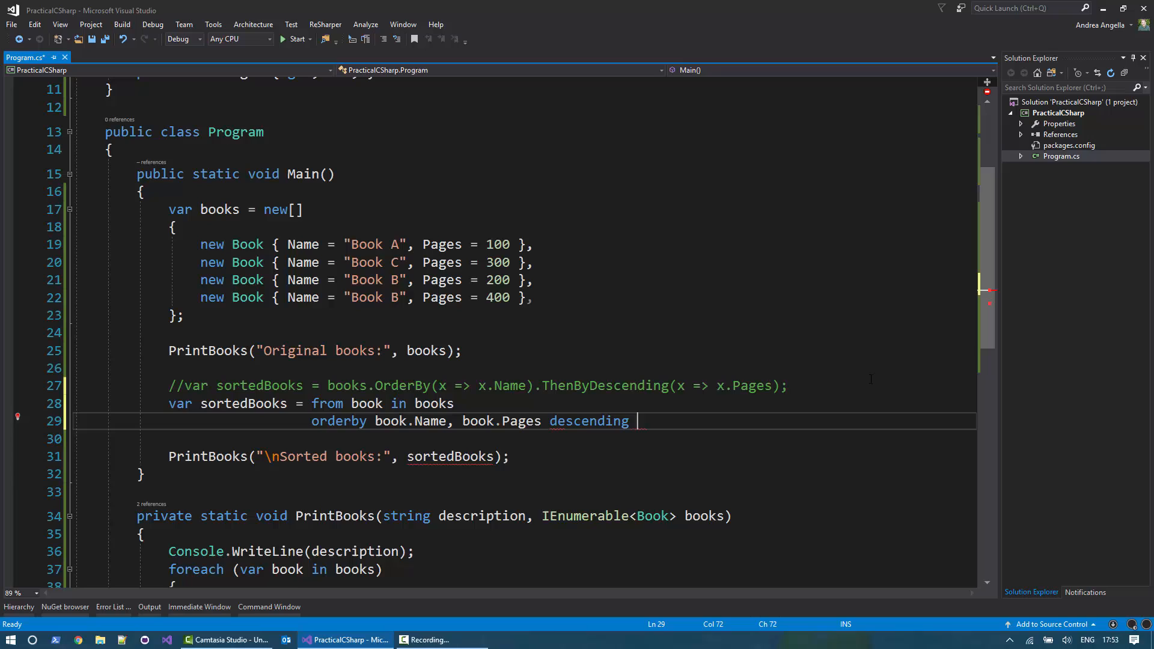
pyautogui.write('select book')
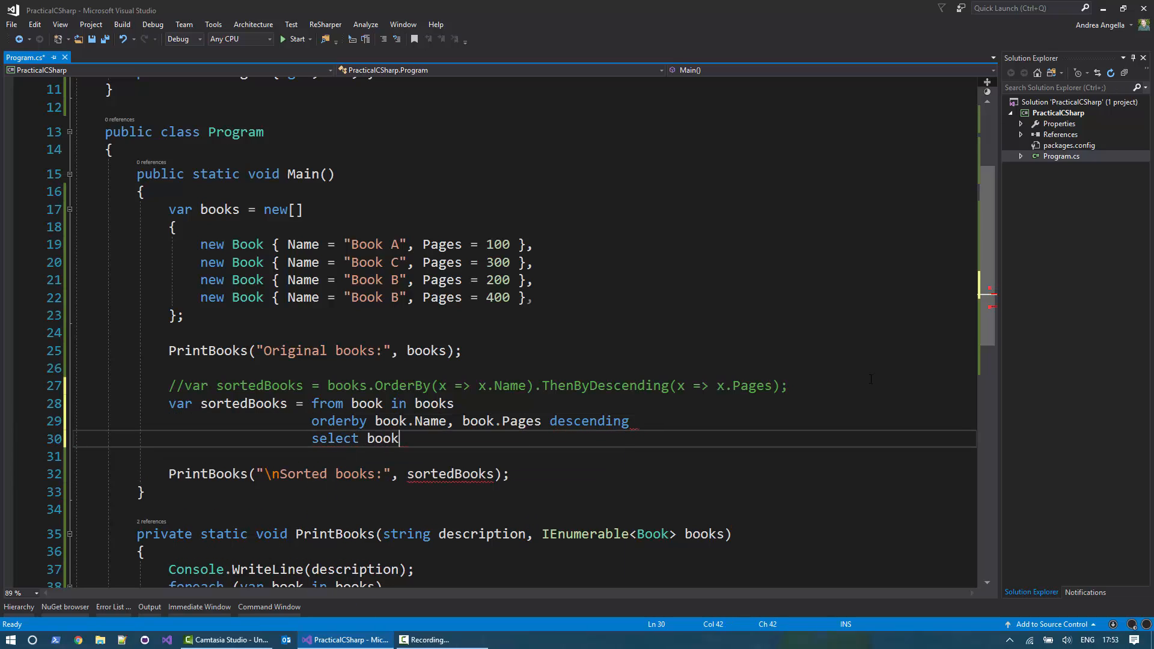
pyautogui.write(';')
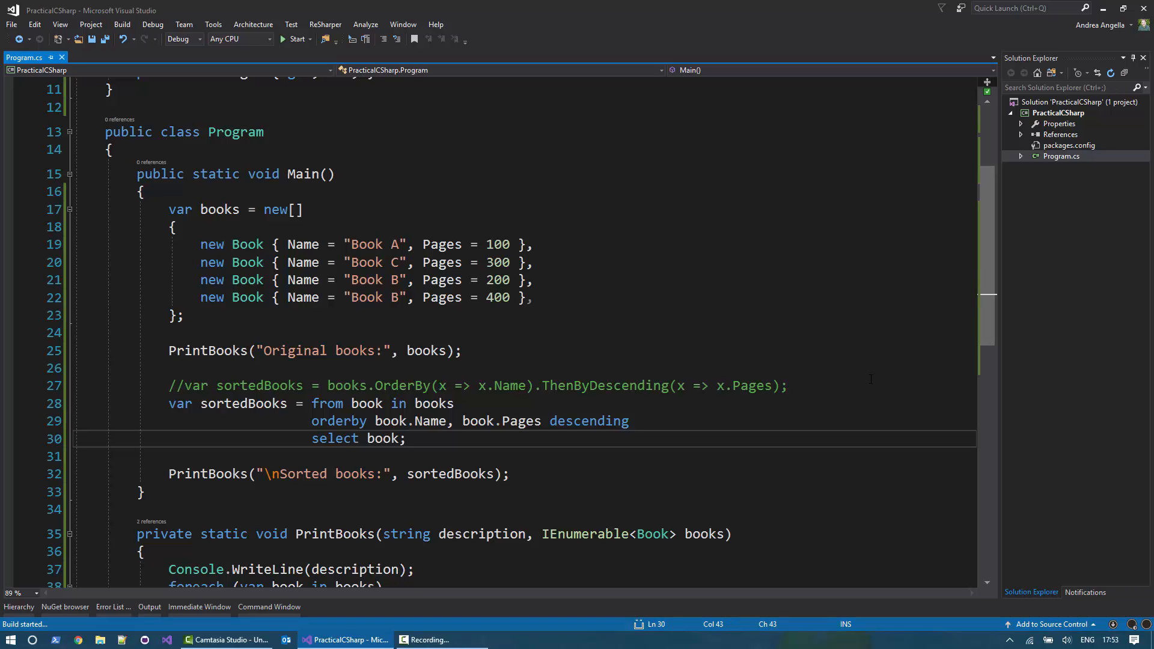
pyautogui.click(297, 39)
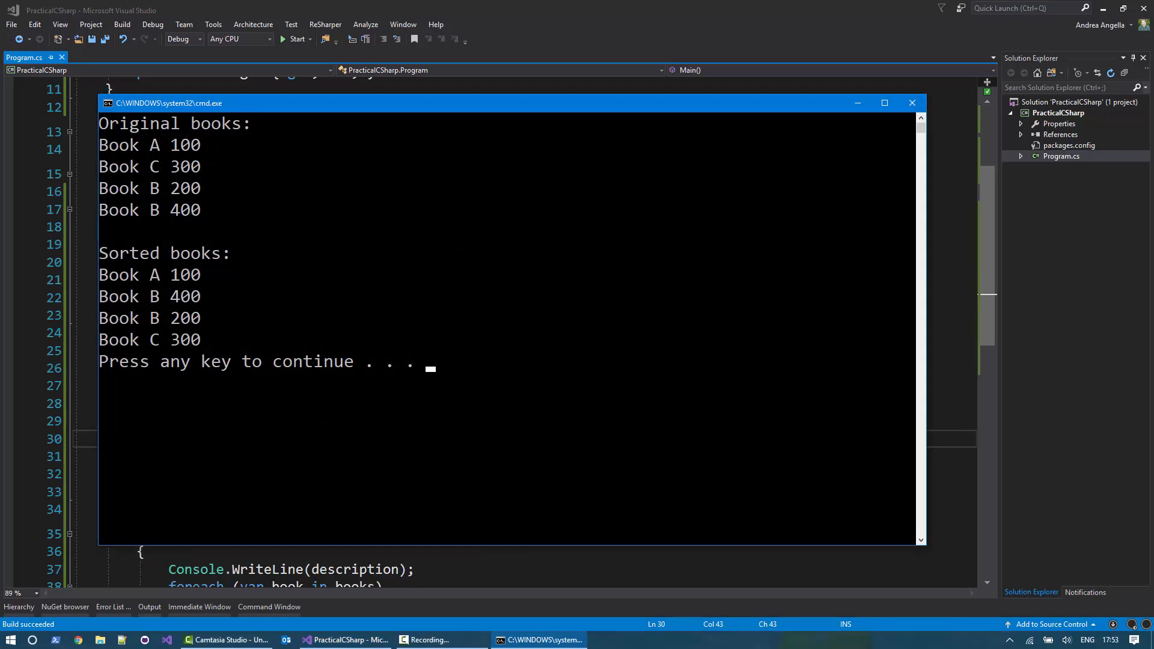